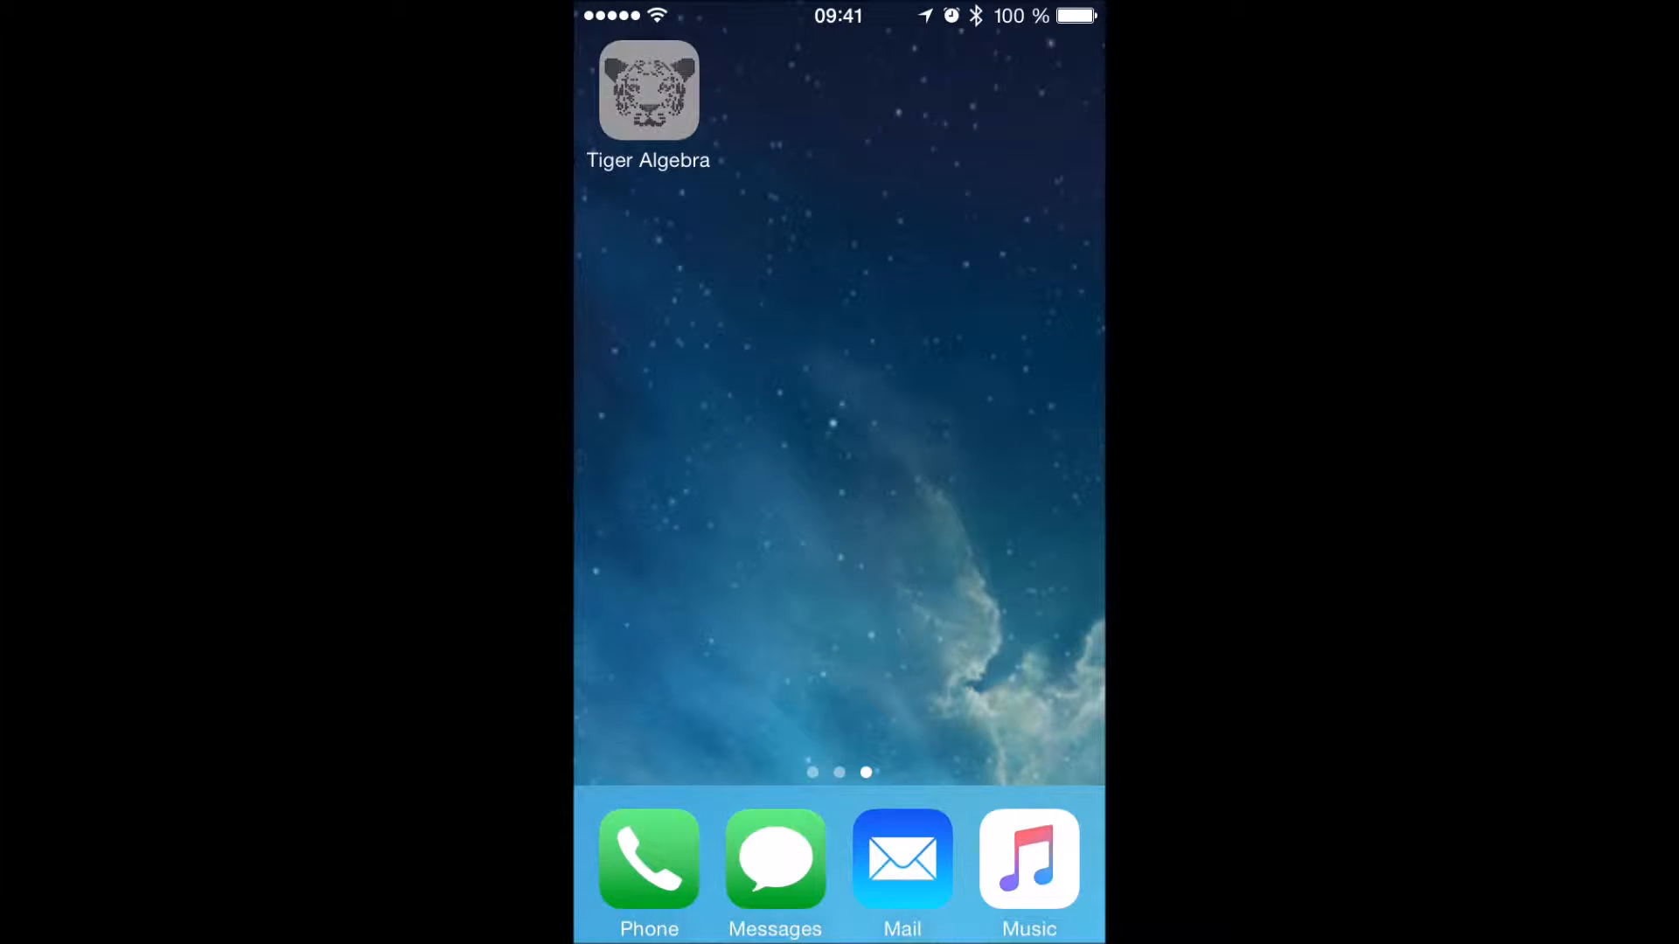
Launch the Tiger Algebra solver from the home screen.
click(647, 89)
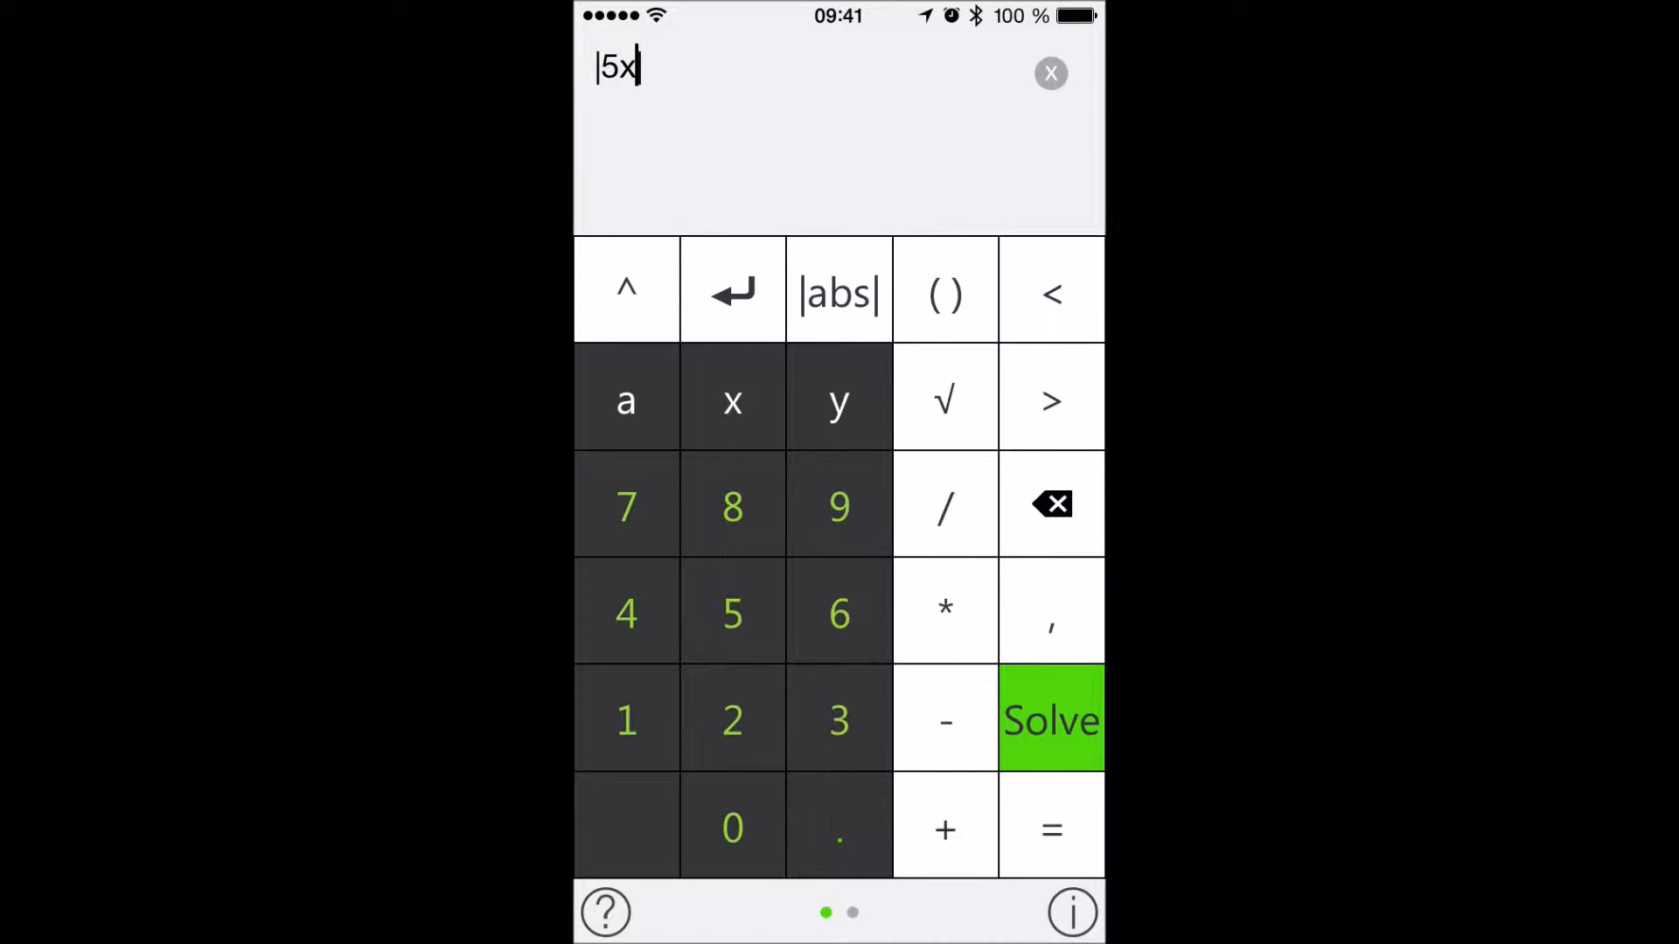
Finish entering |5x+2|<28 and submit it for a step-by-step solution.
click(944, 829)
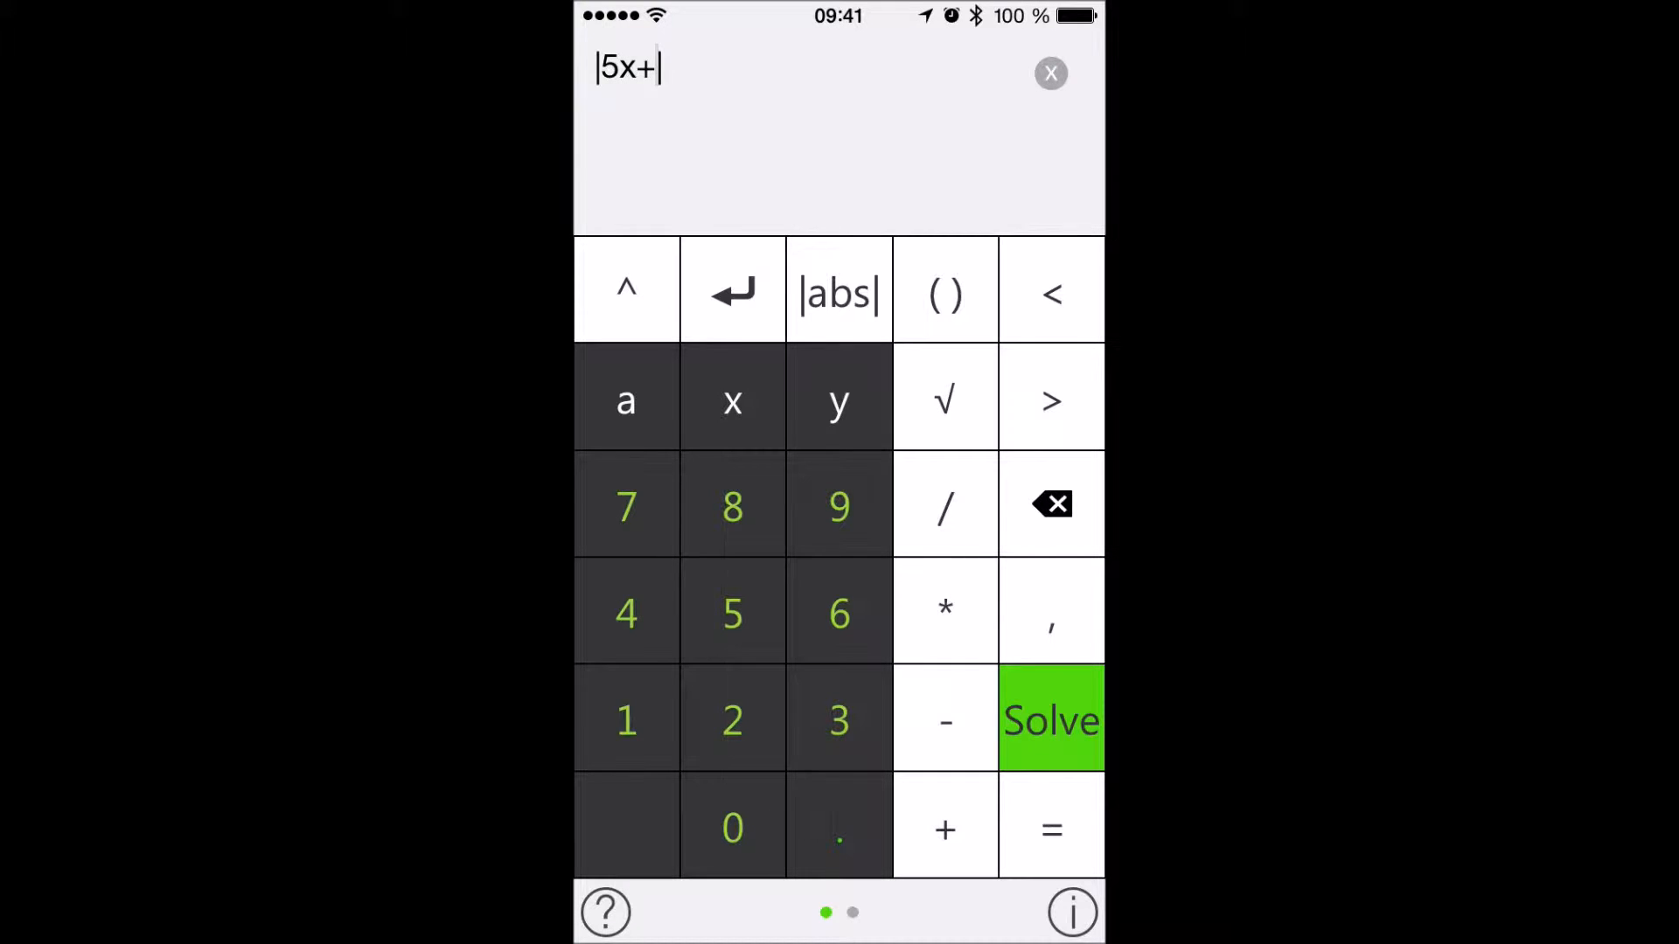
click(733, 719)
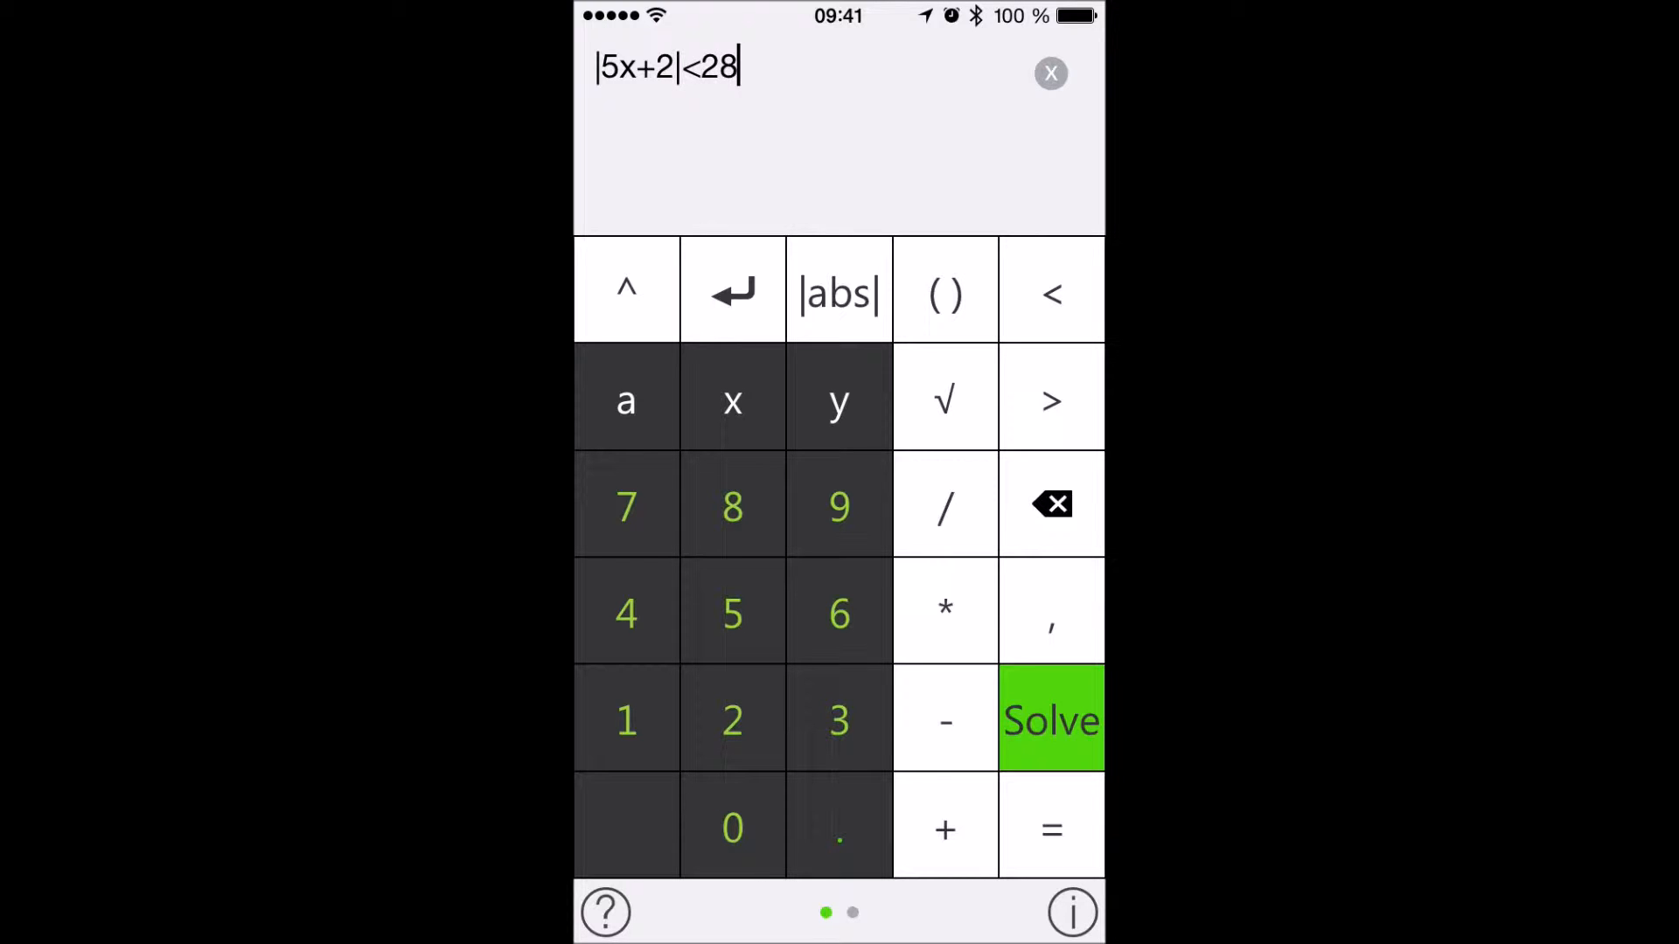
click(1051, 719)
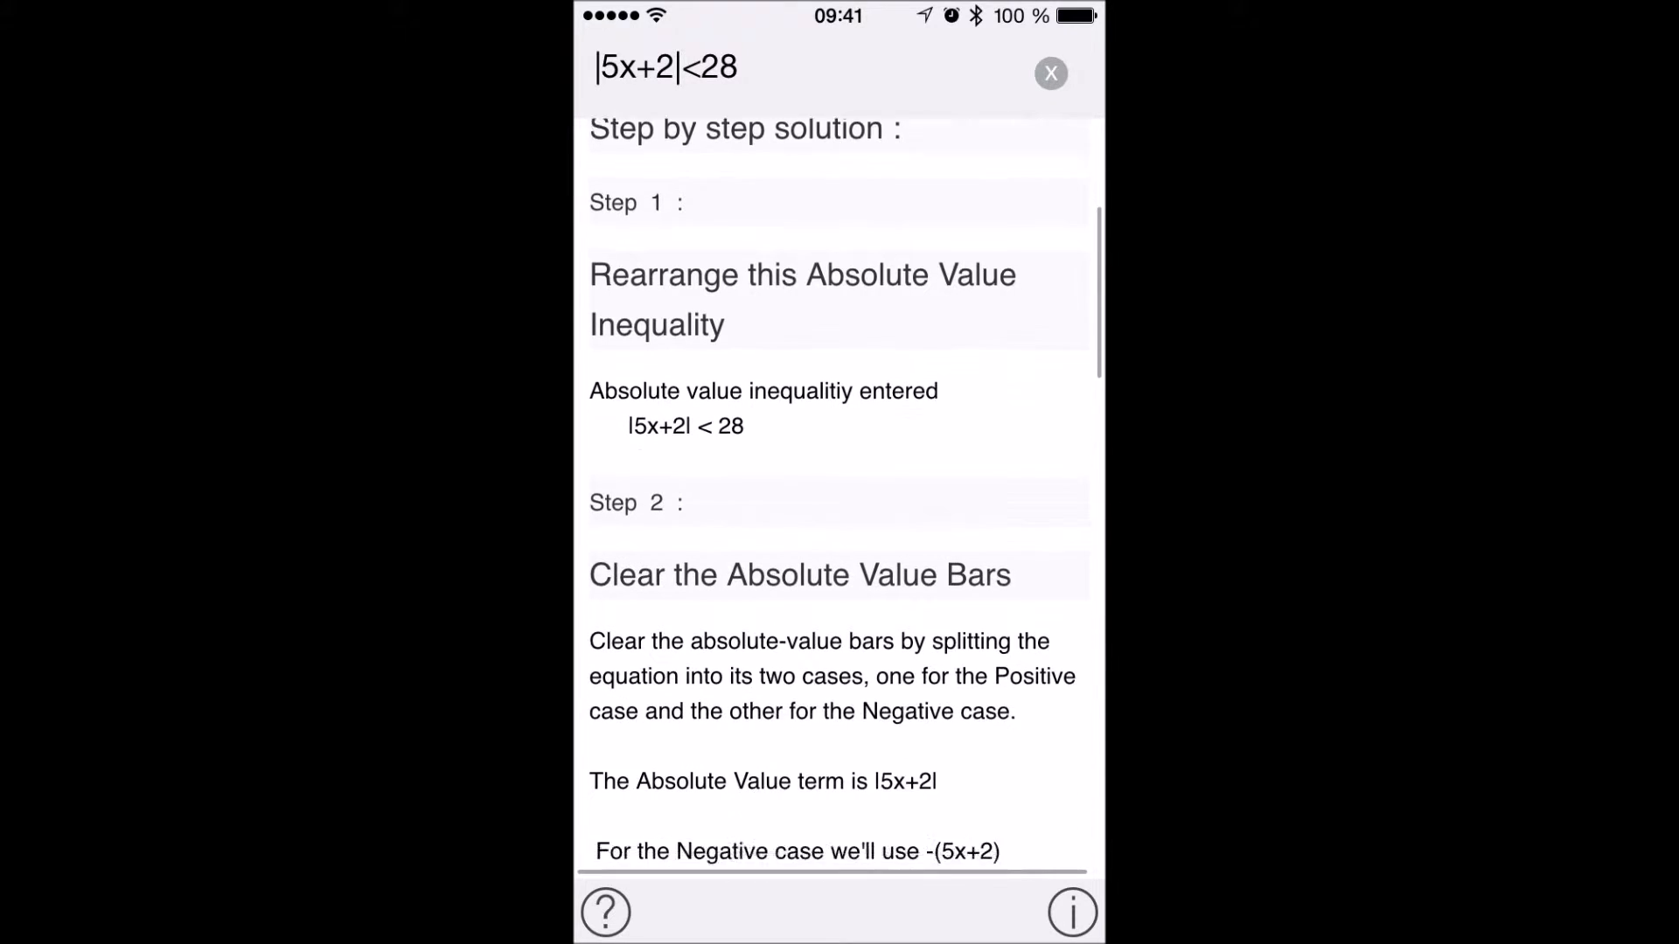
Scroll the solution to the case results x > -6 and x < 26/5.
scroll(down, 3)
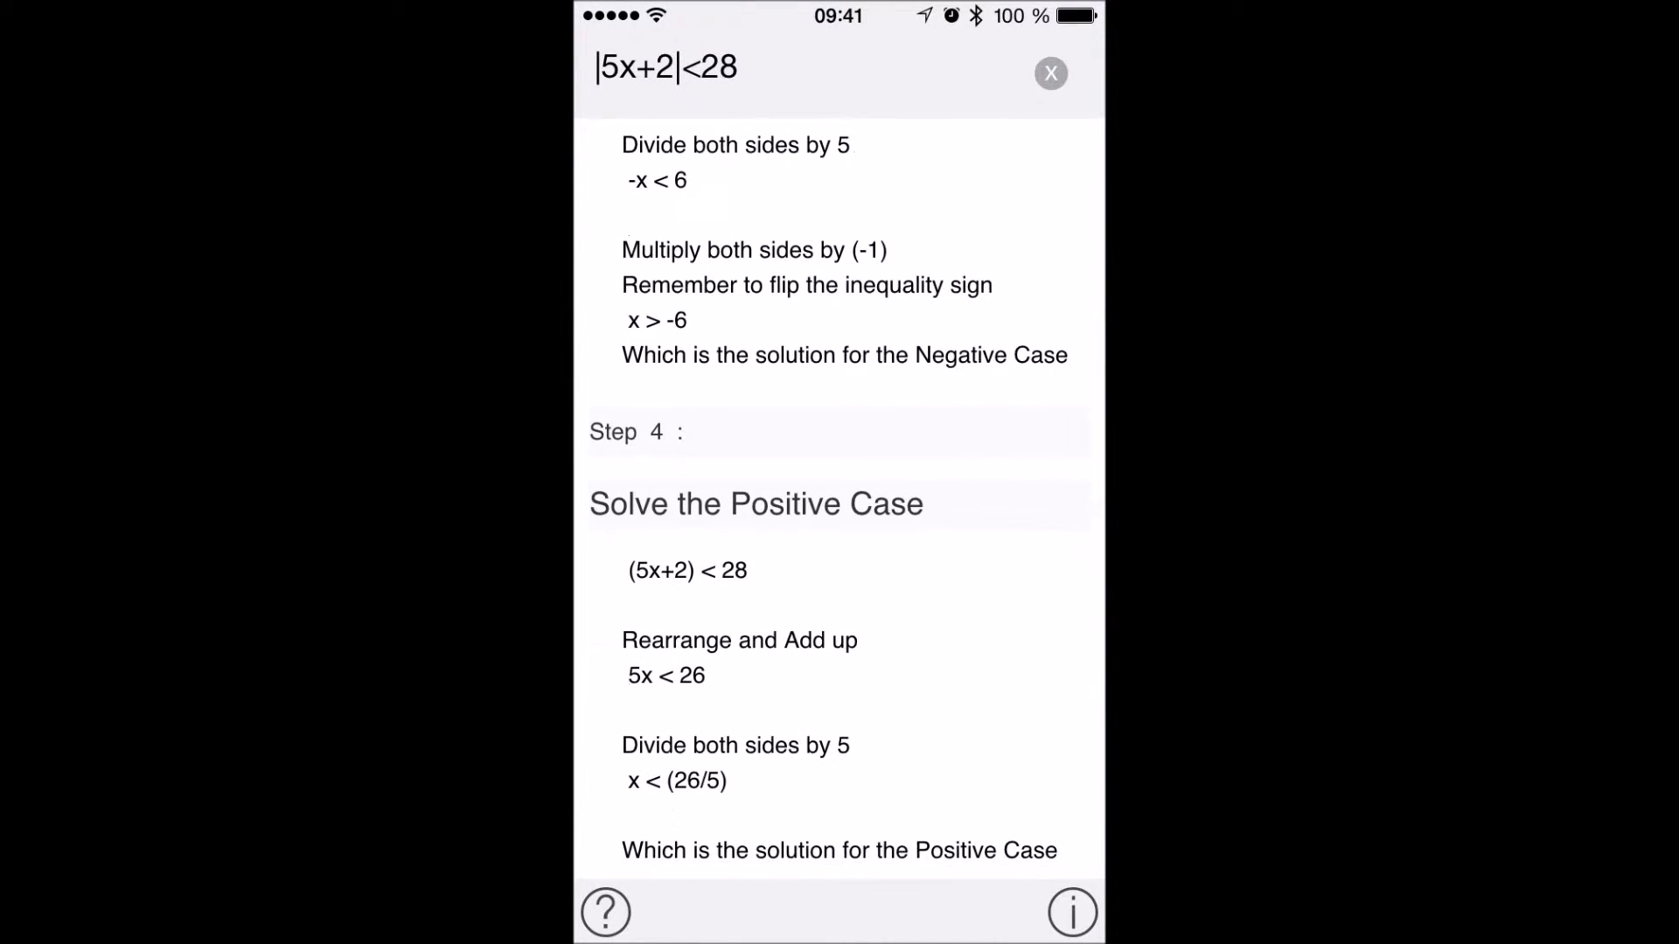
scroll(down, 3)
text(30)
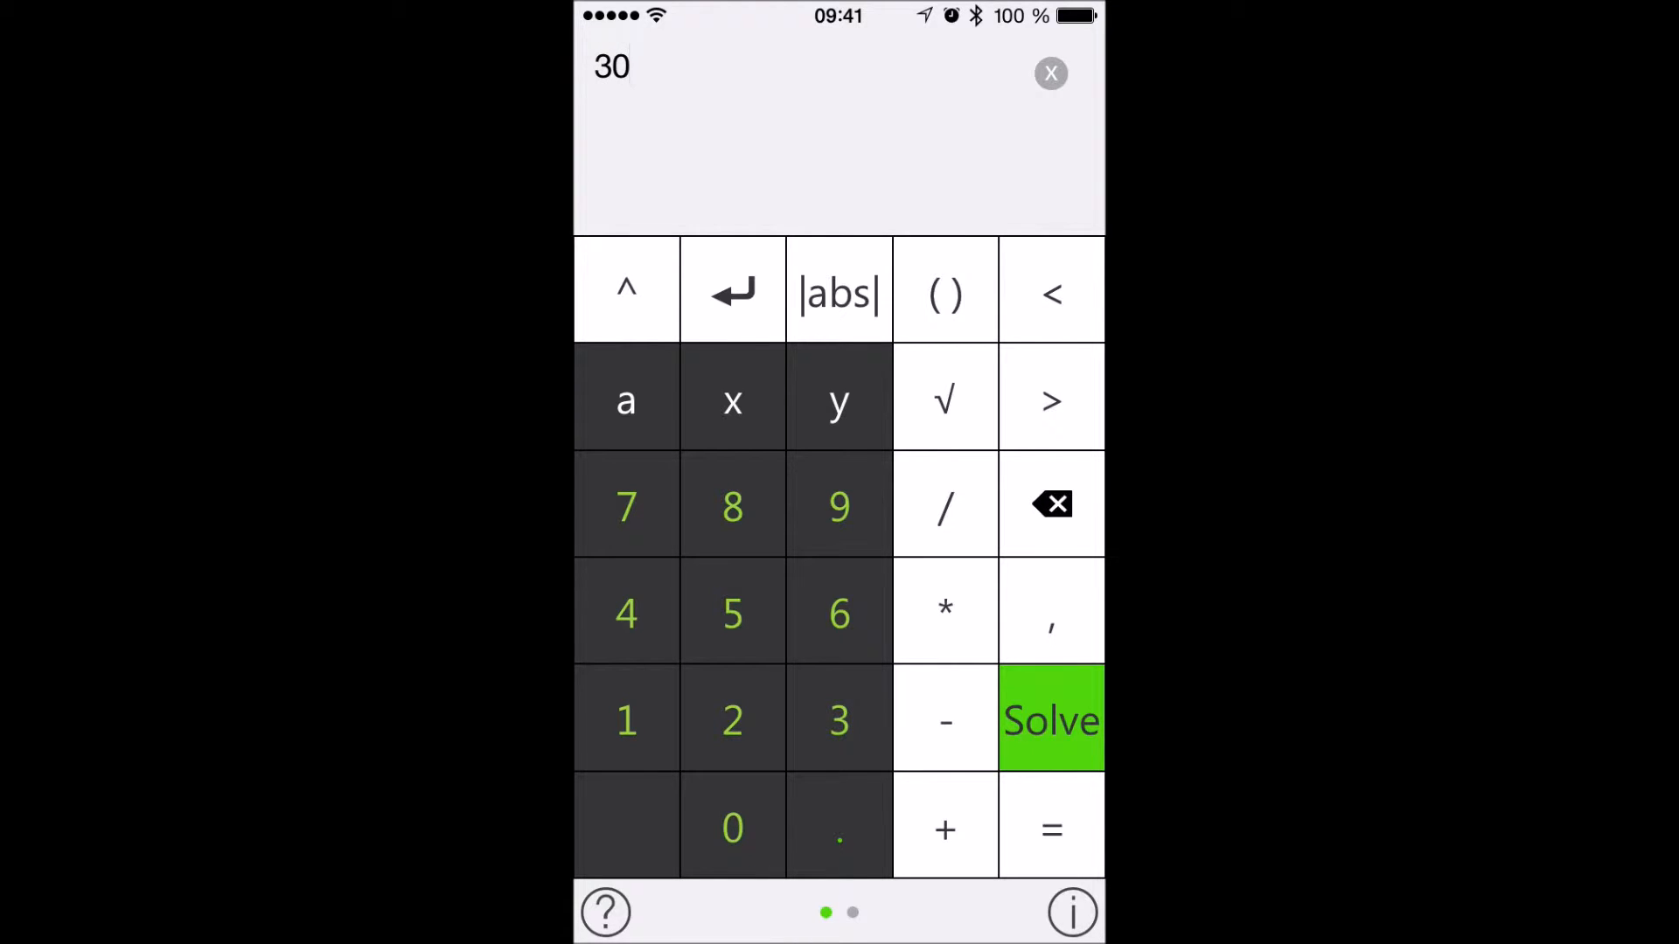
Enter 30x^2-41x-15=0 term by term and submit it for solving.
click(733, 400)
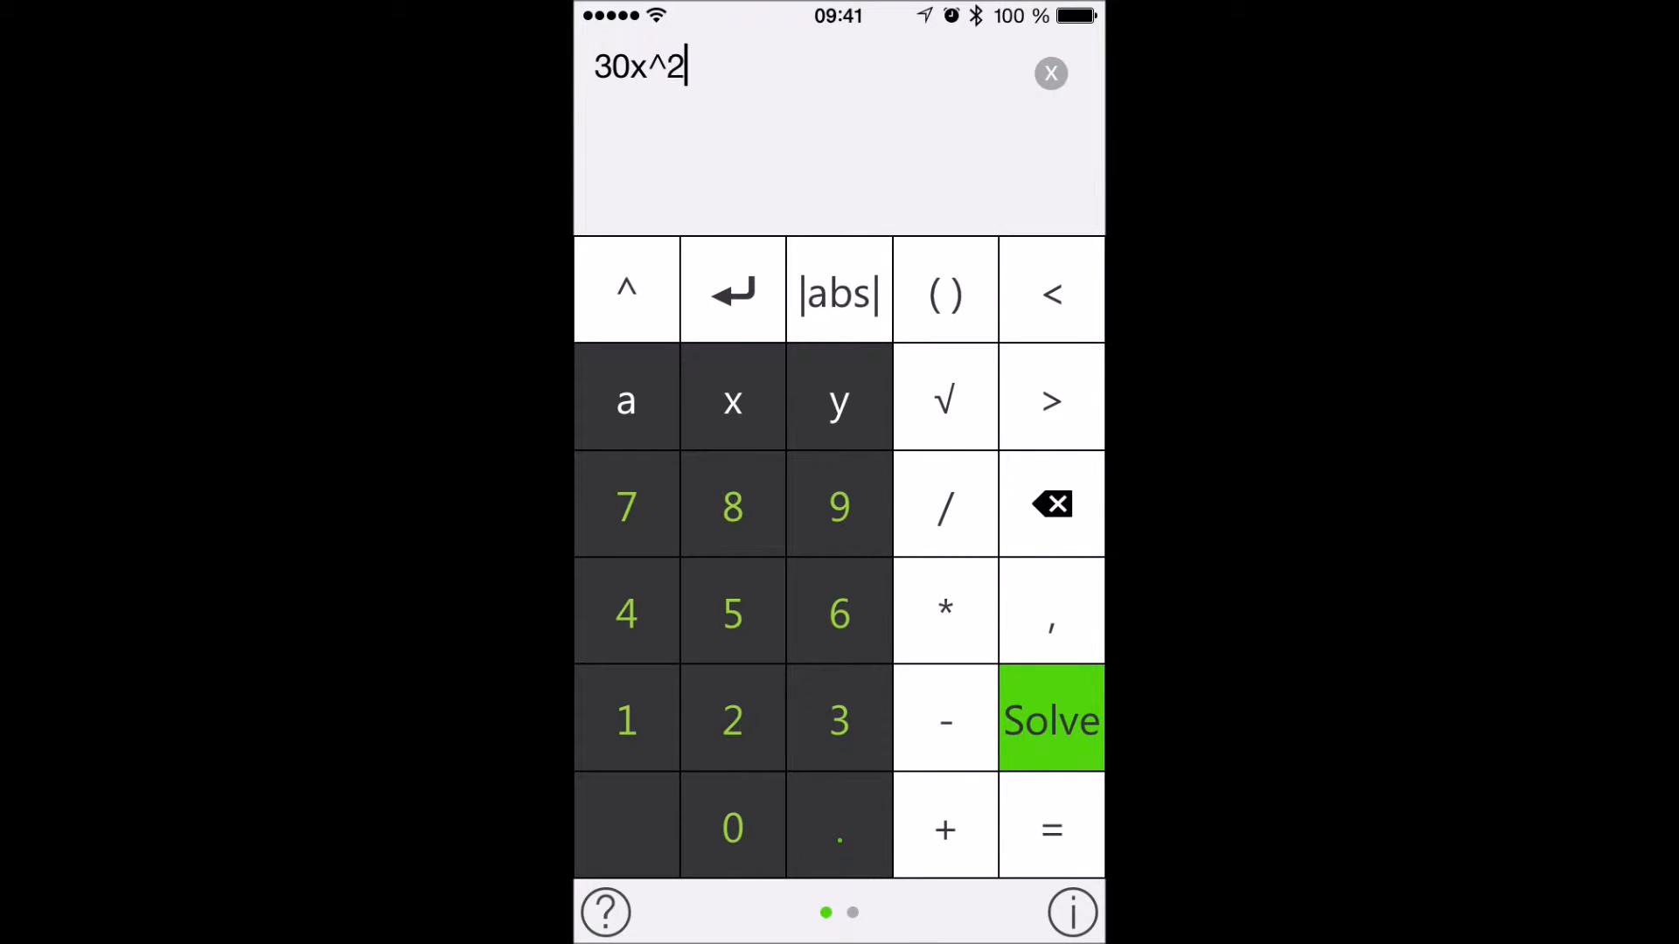
click(944, 721)
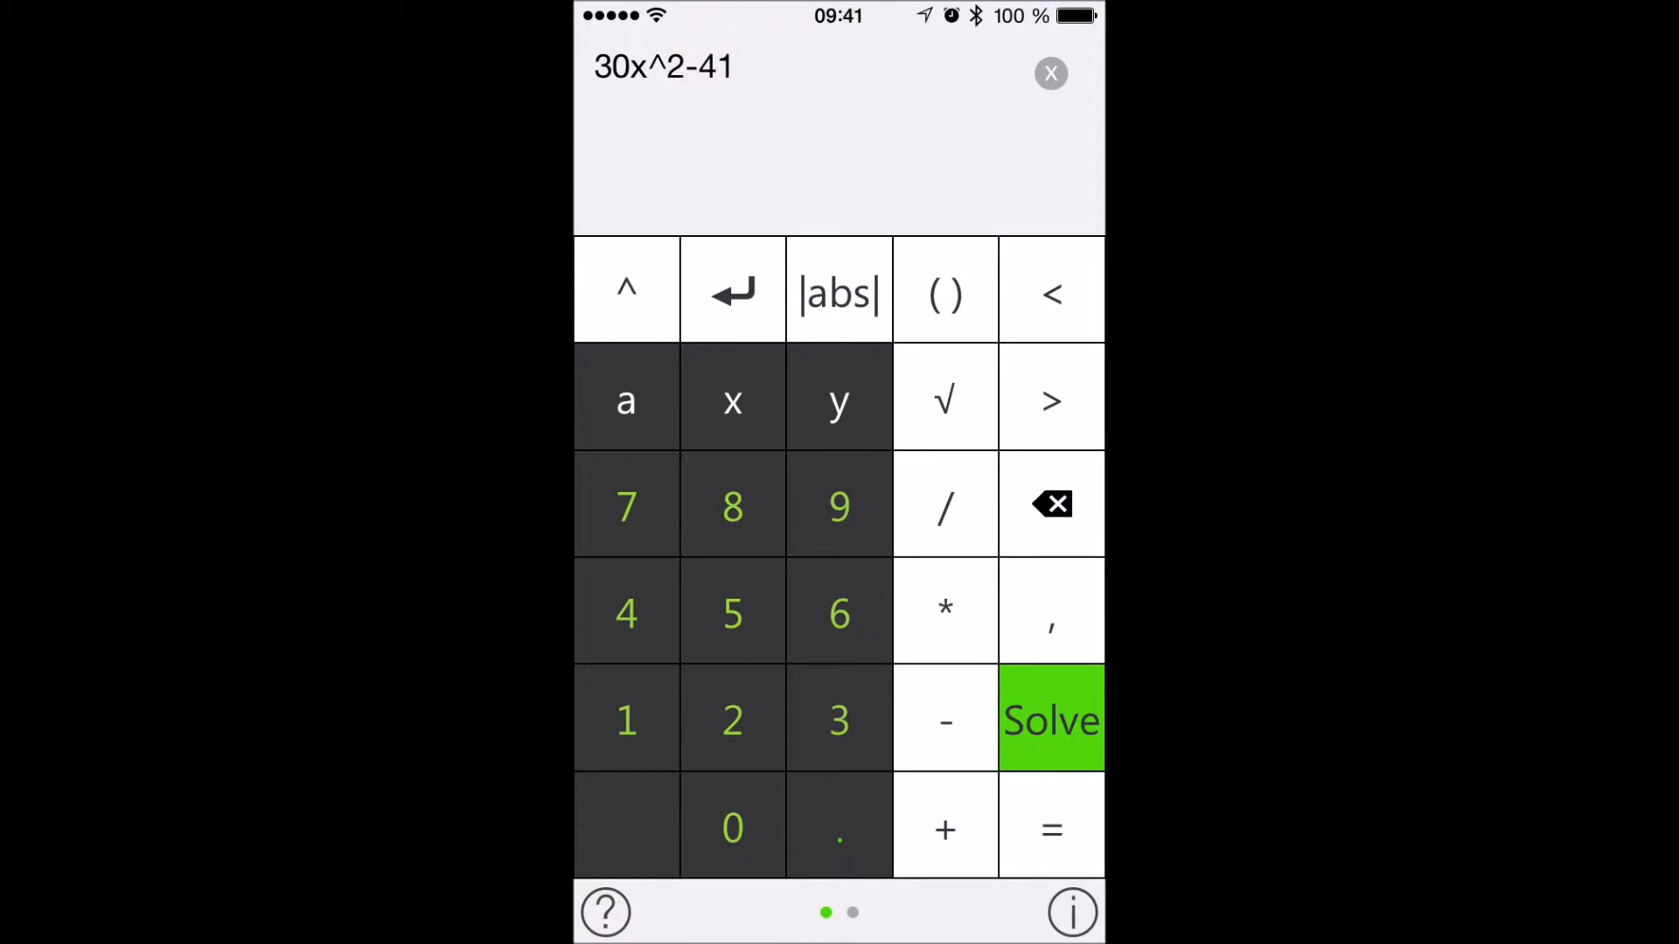
click(733, 400)
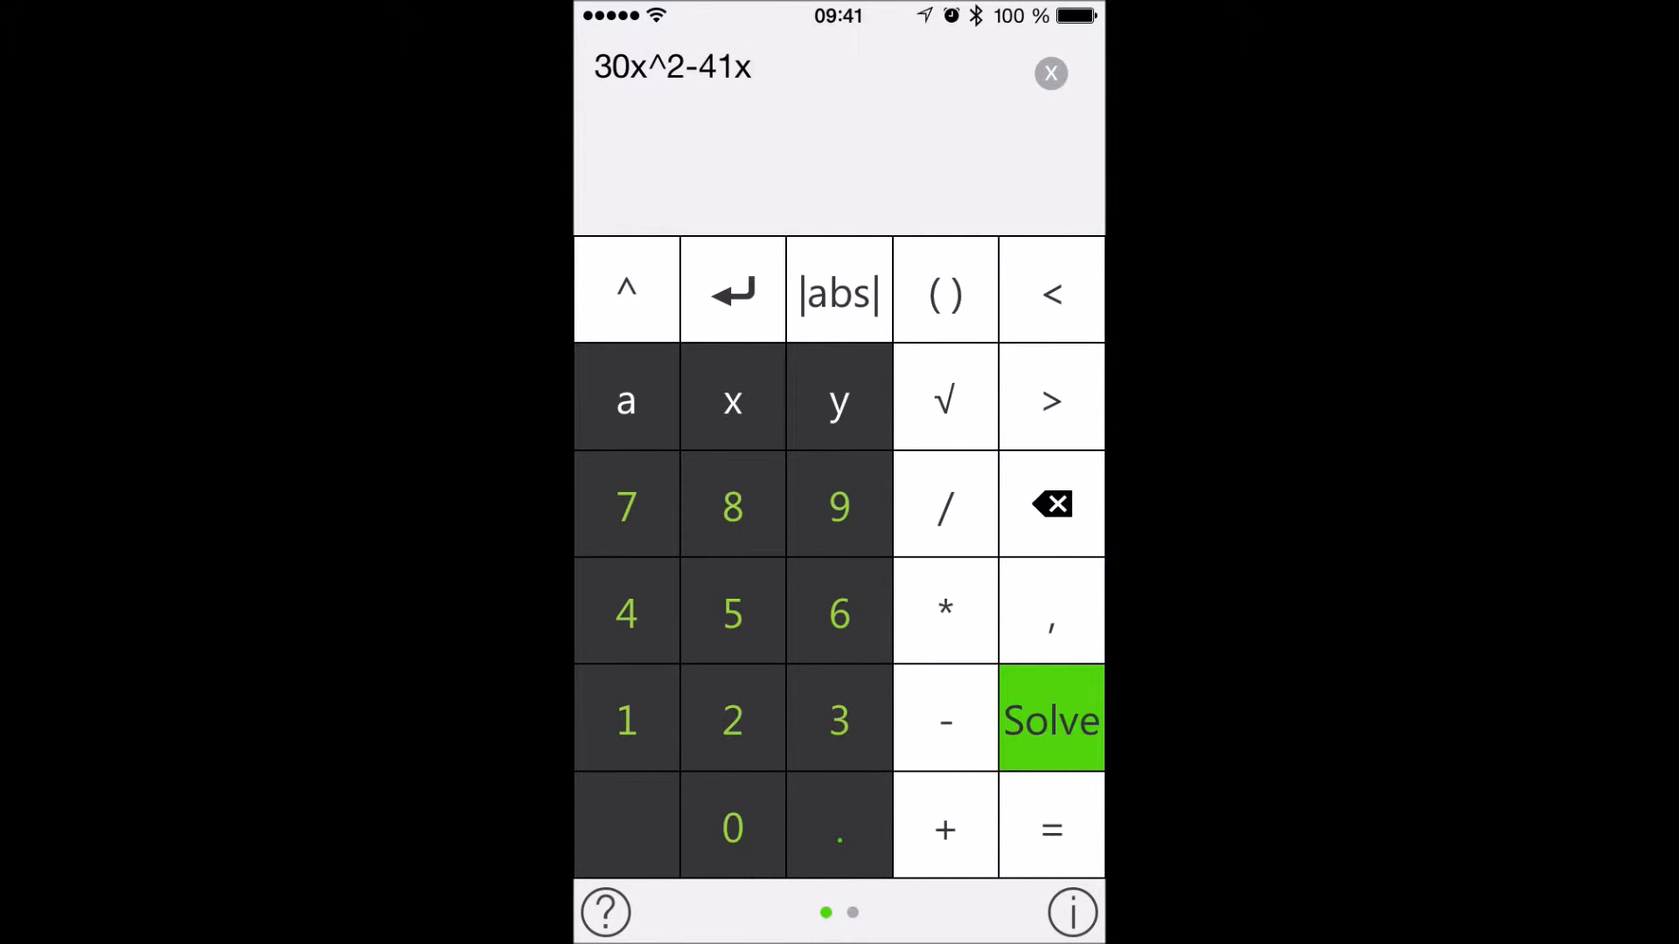
click(945, 719)
text(-15=0)
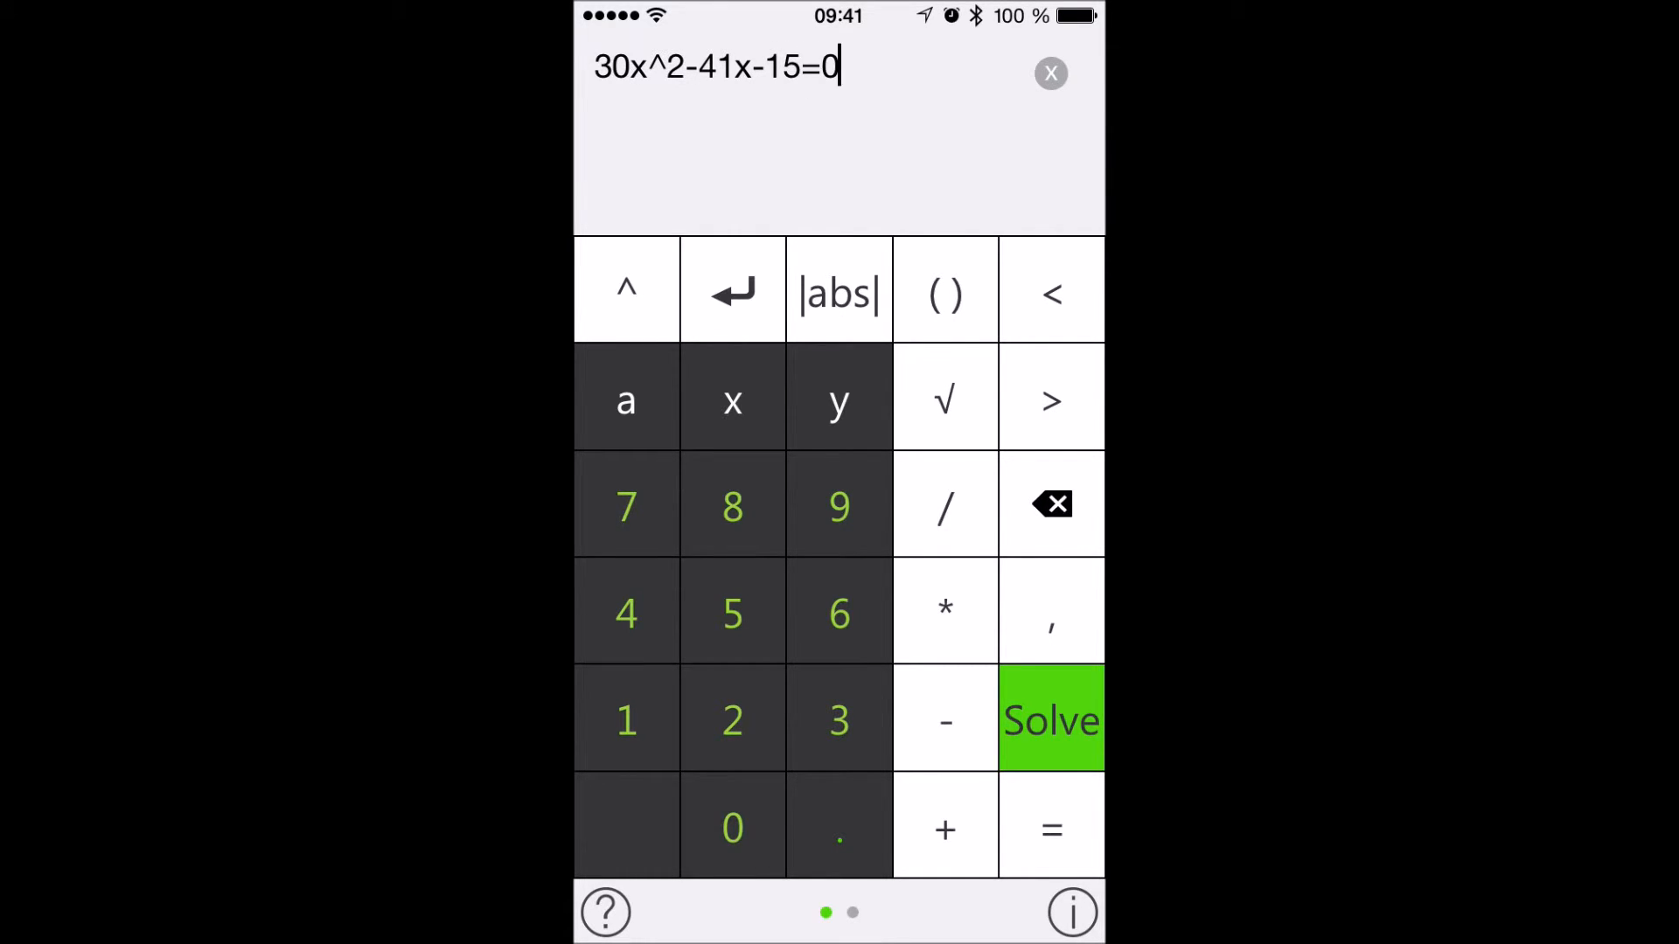
click(1050, 719)
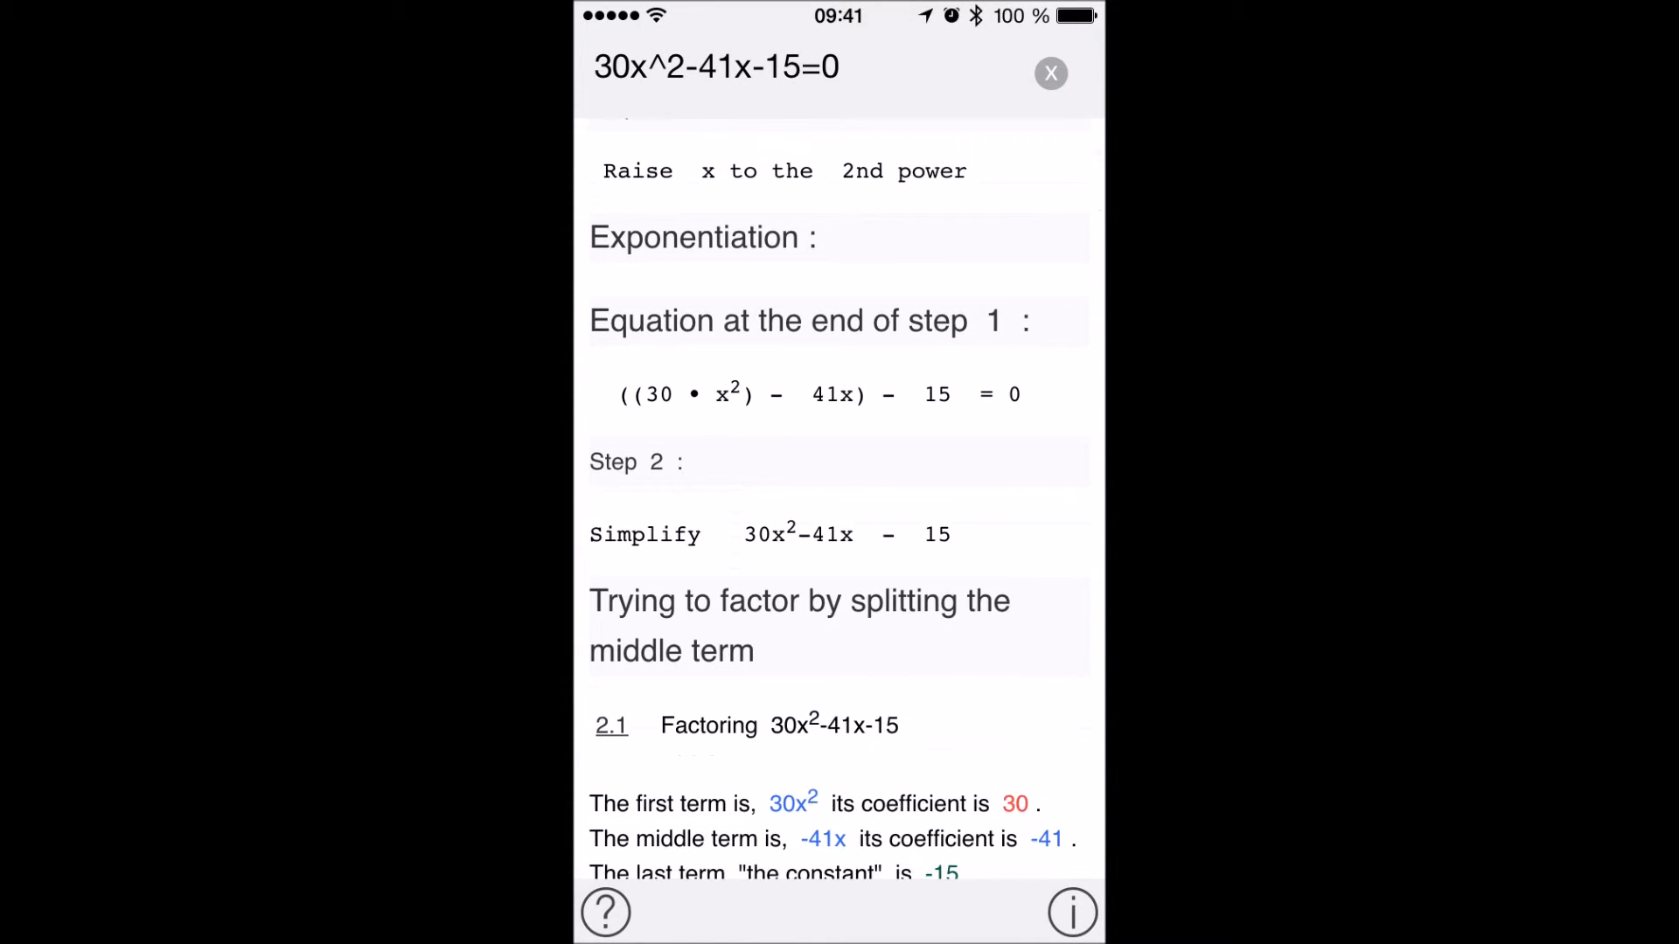
Scroll past the parabola with vertex (0.68, -29.01) and roots to the quadratic-formula work reaching √3481 = 59.
scroll(down, 3)
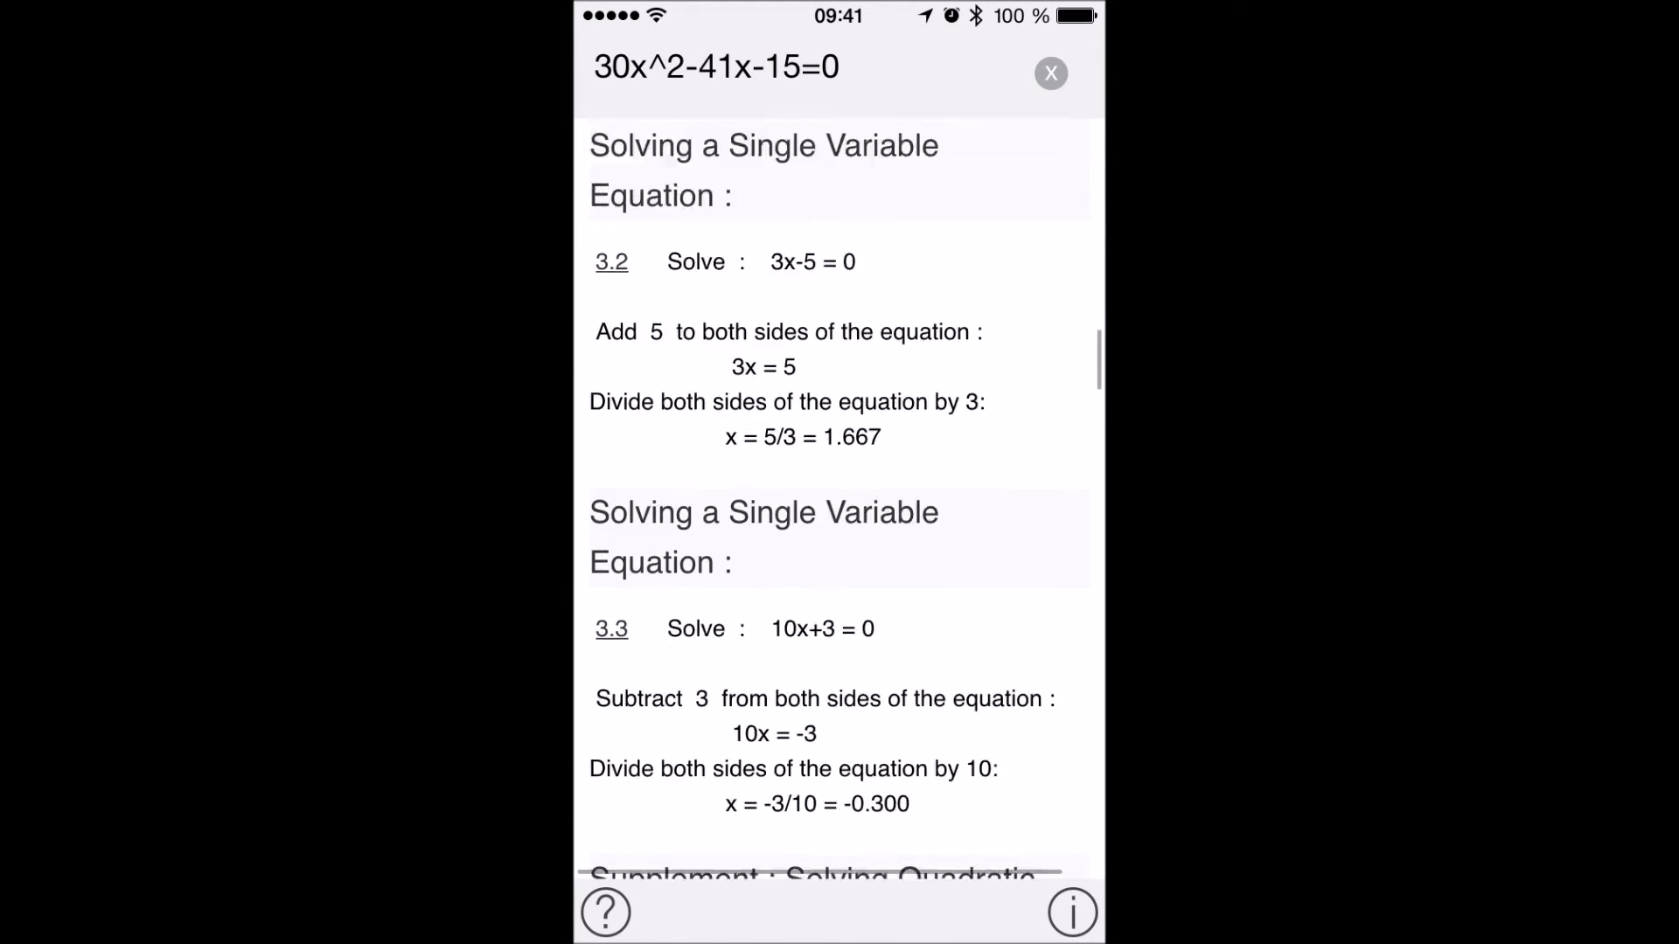
scroll(down, 3)
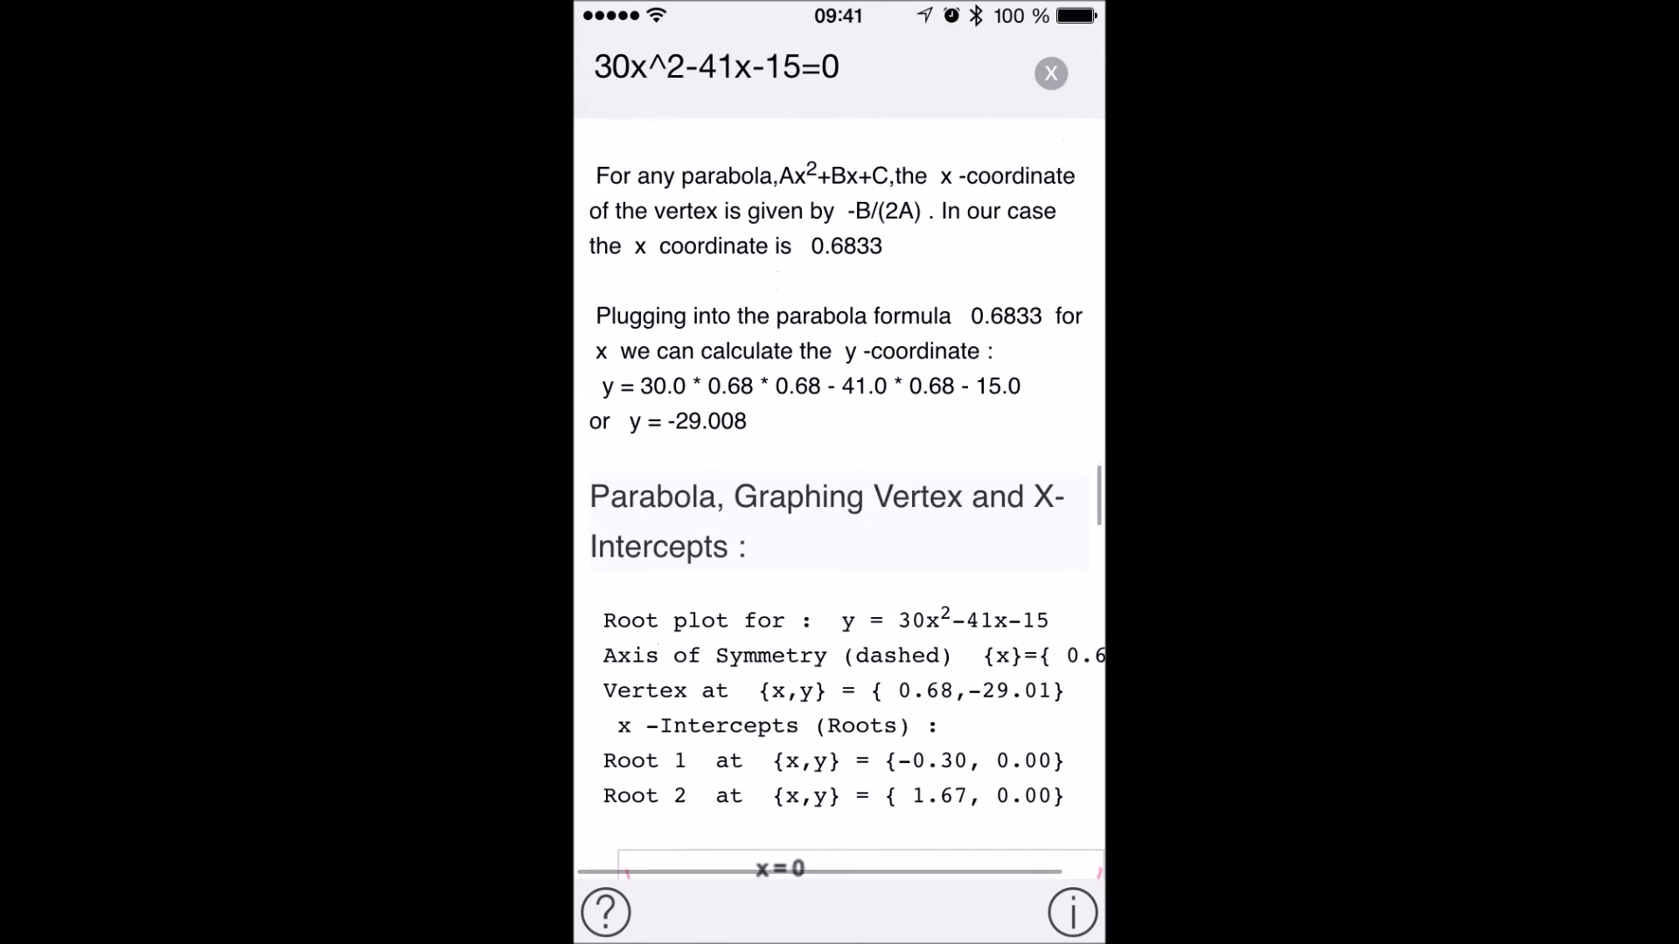
scroll(down, 3)
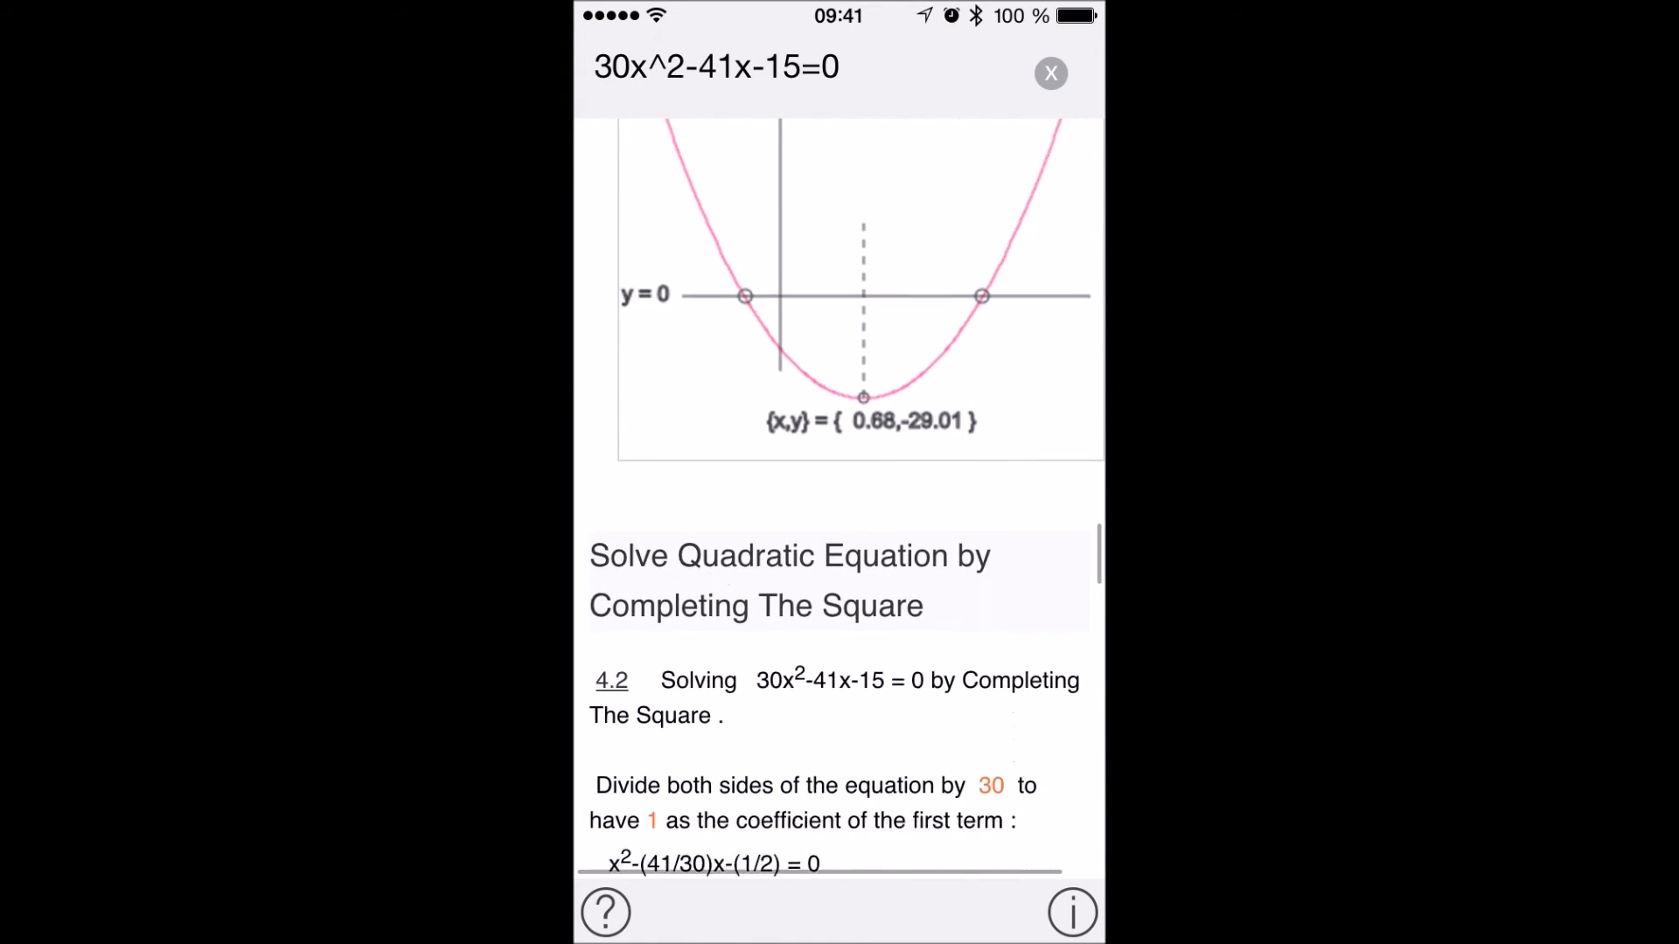
scroll(down, 3)
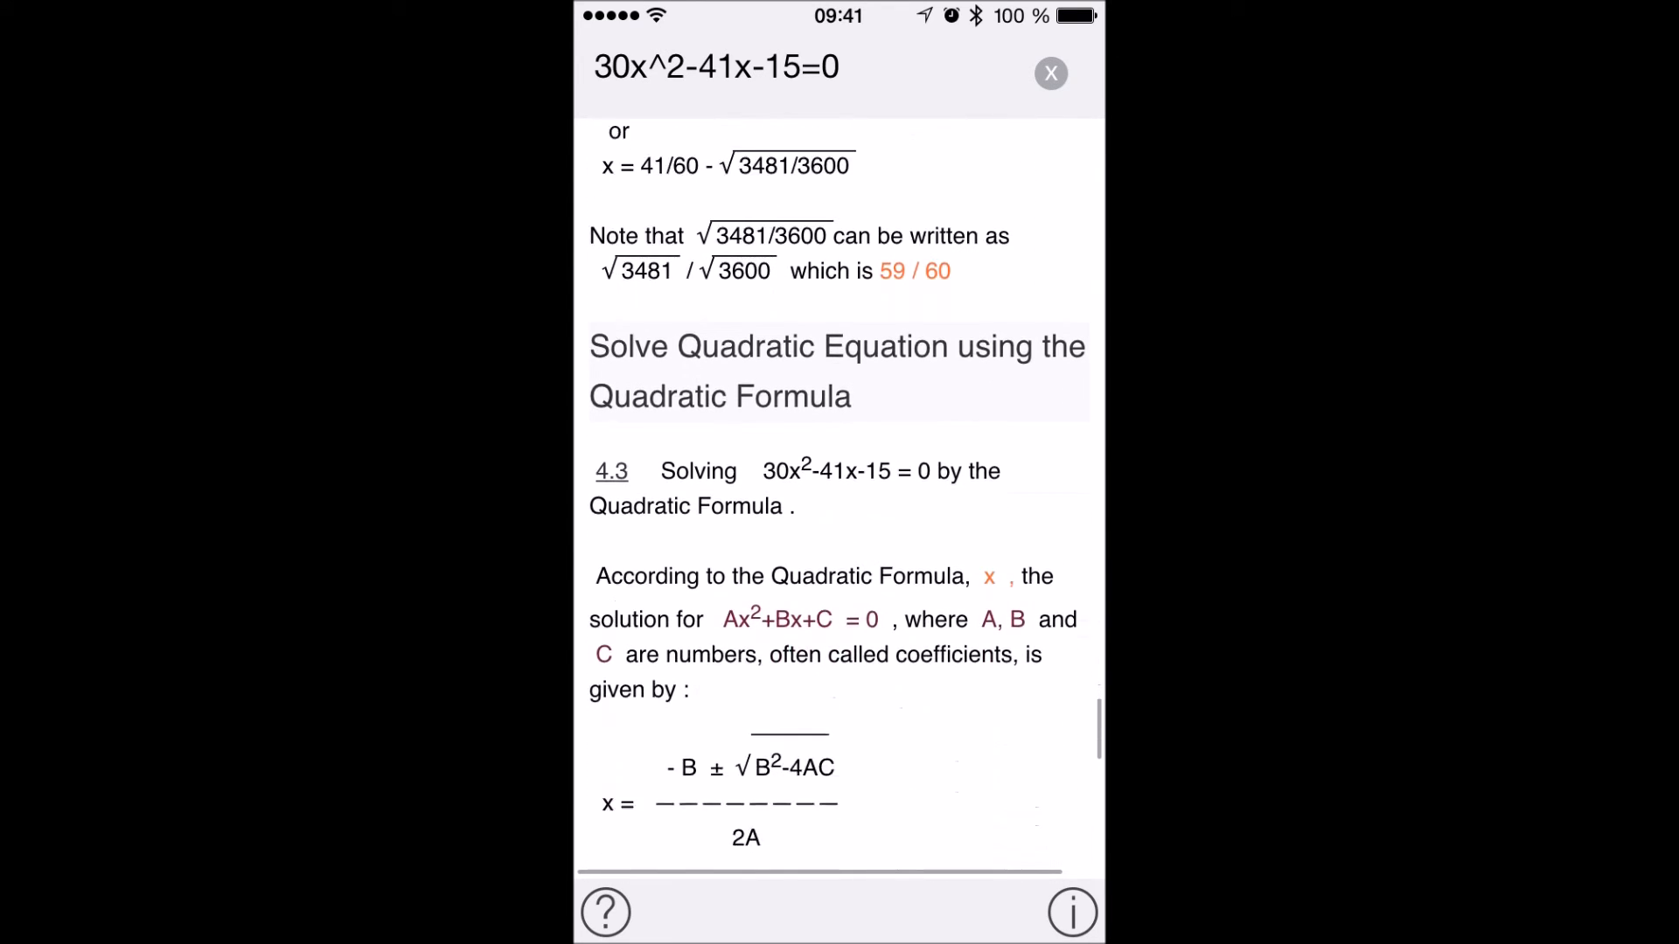
scroll(down, 3)
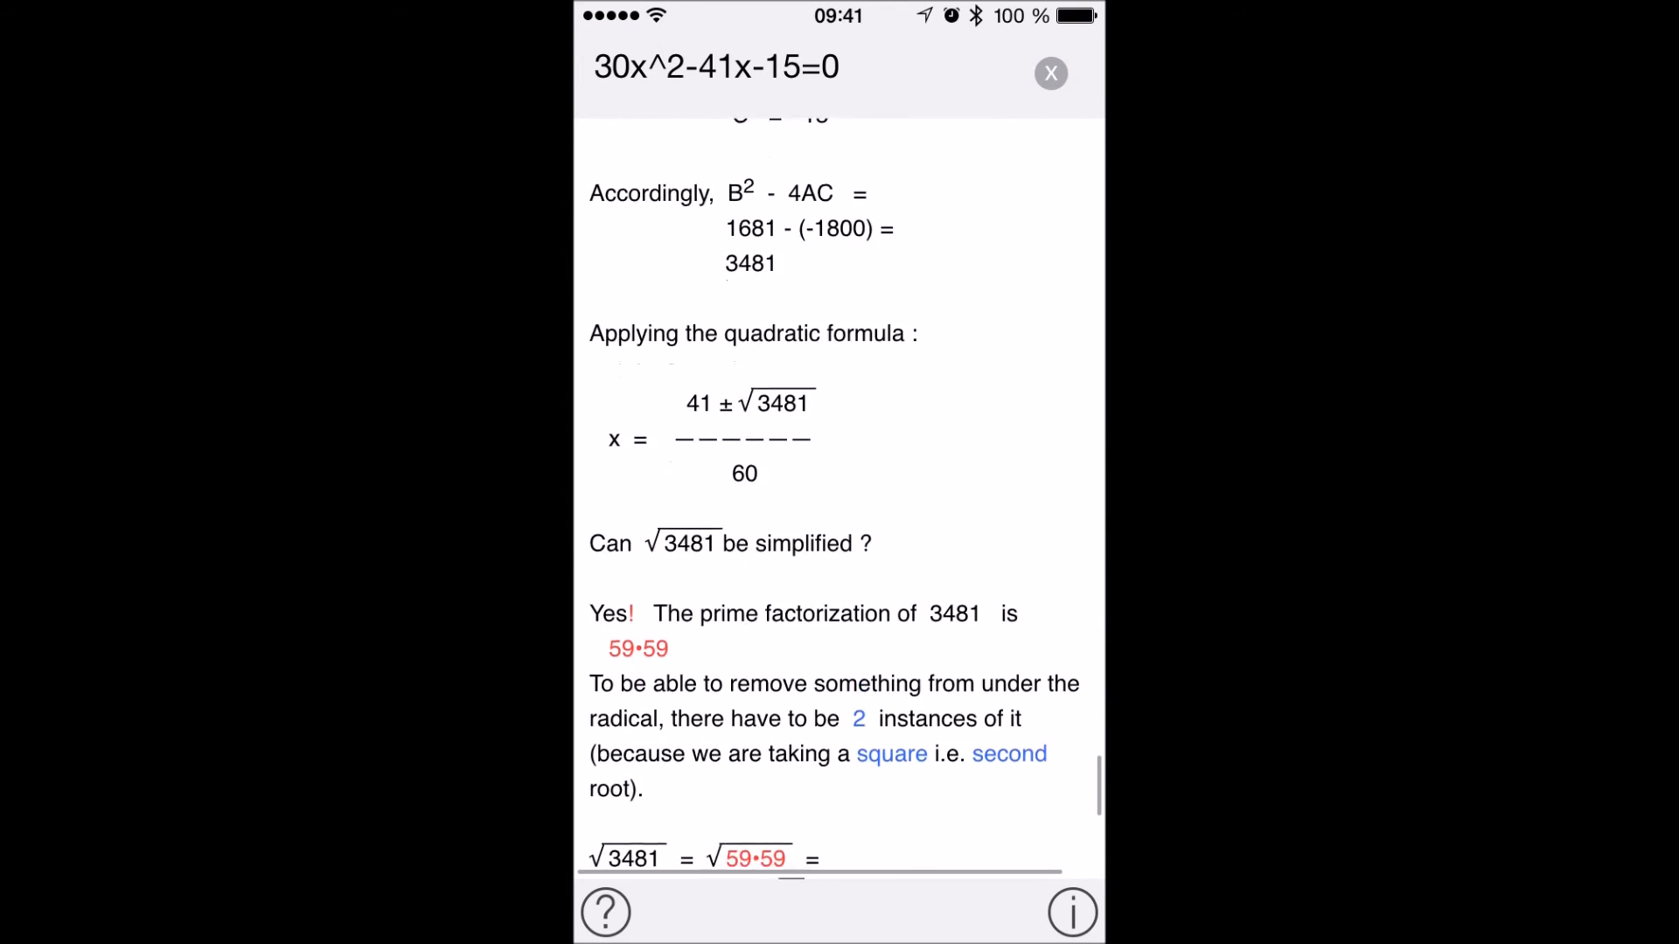